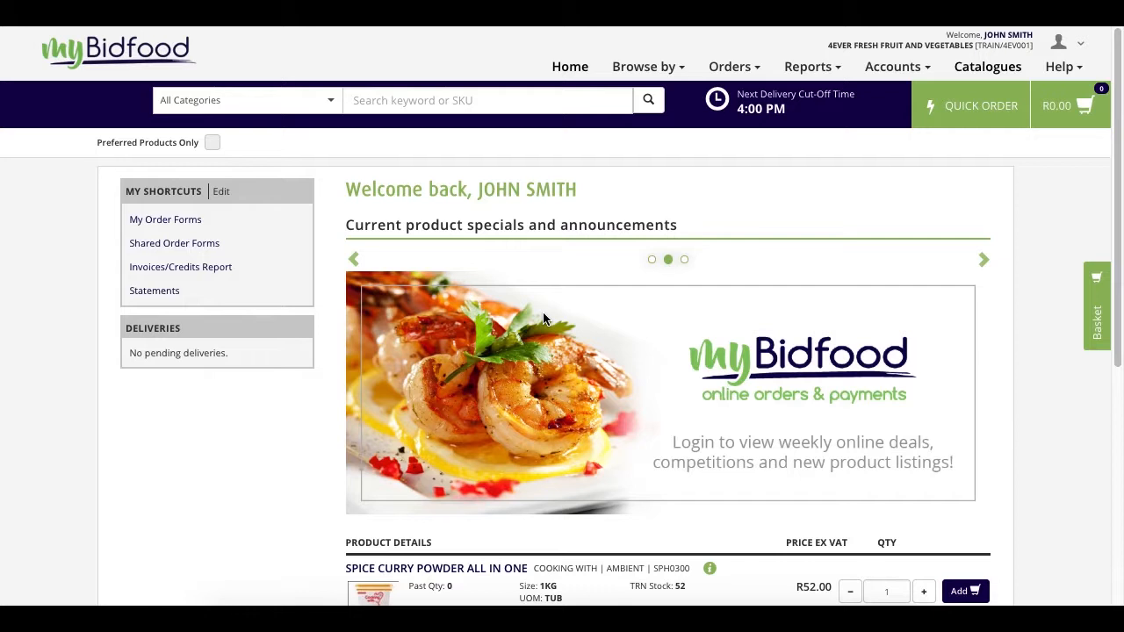
mouse_move(836, 72)
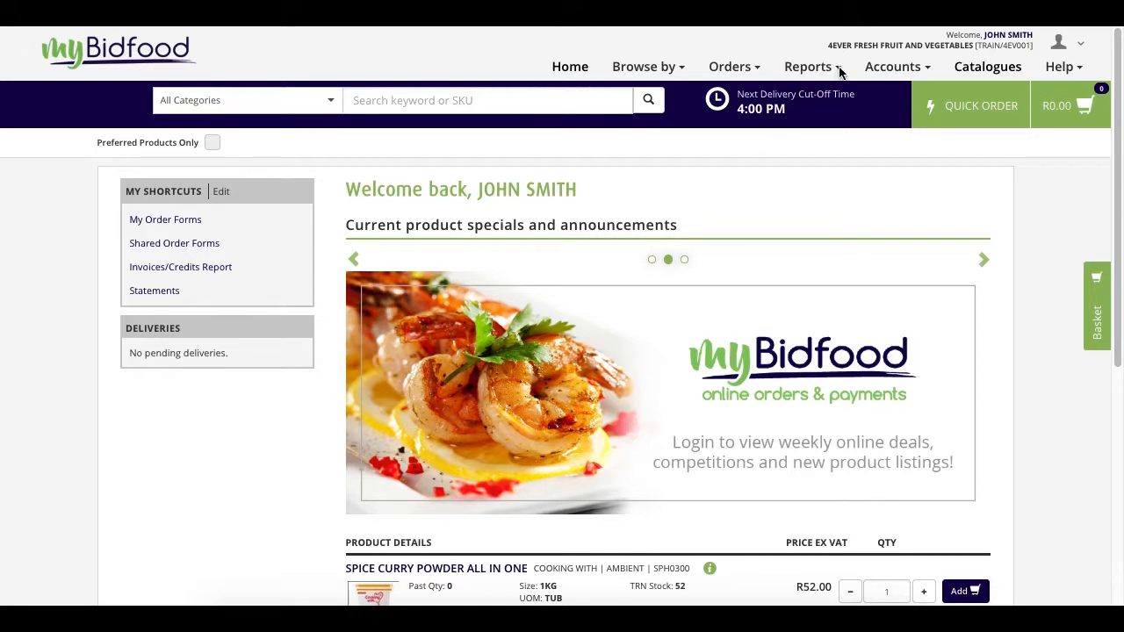
Step: Go to the Stocktake report via the Reports menu
left_click(807, 66)
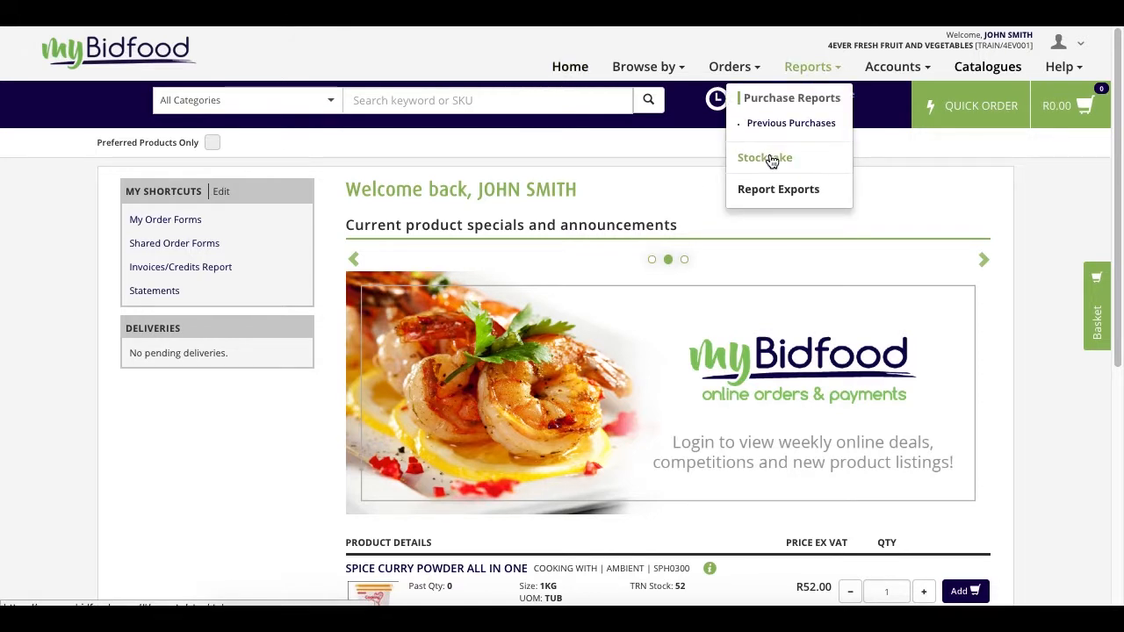
left_click(764, 158)
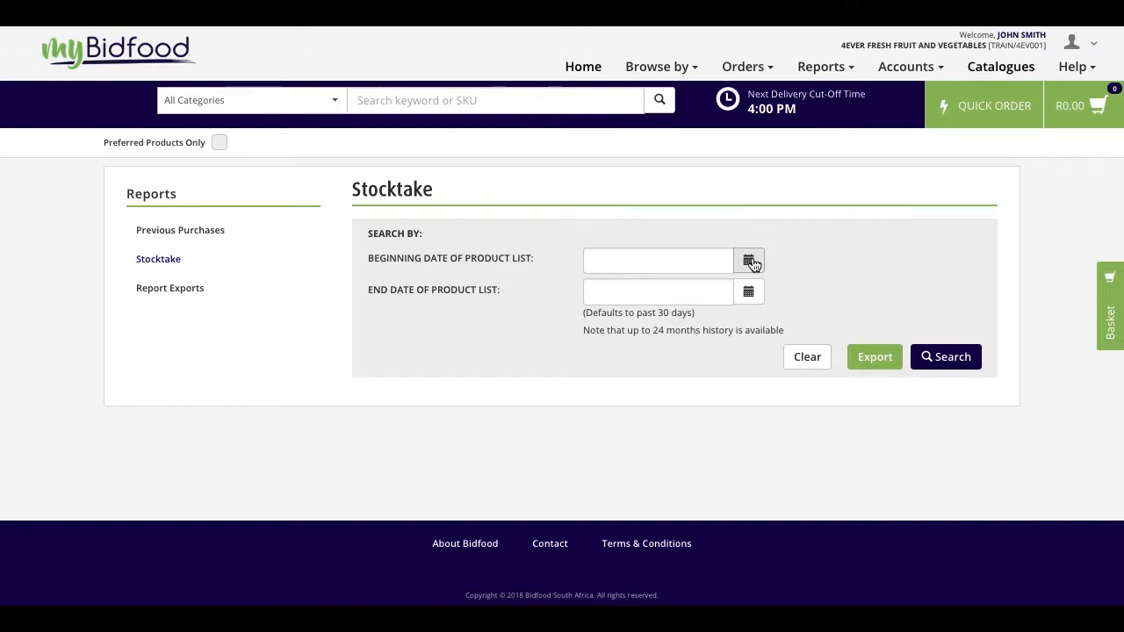
Step: Choose 01 August 2018 as the beginning date and 17 August 2018 as the end date
left_click(748, 260)
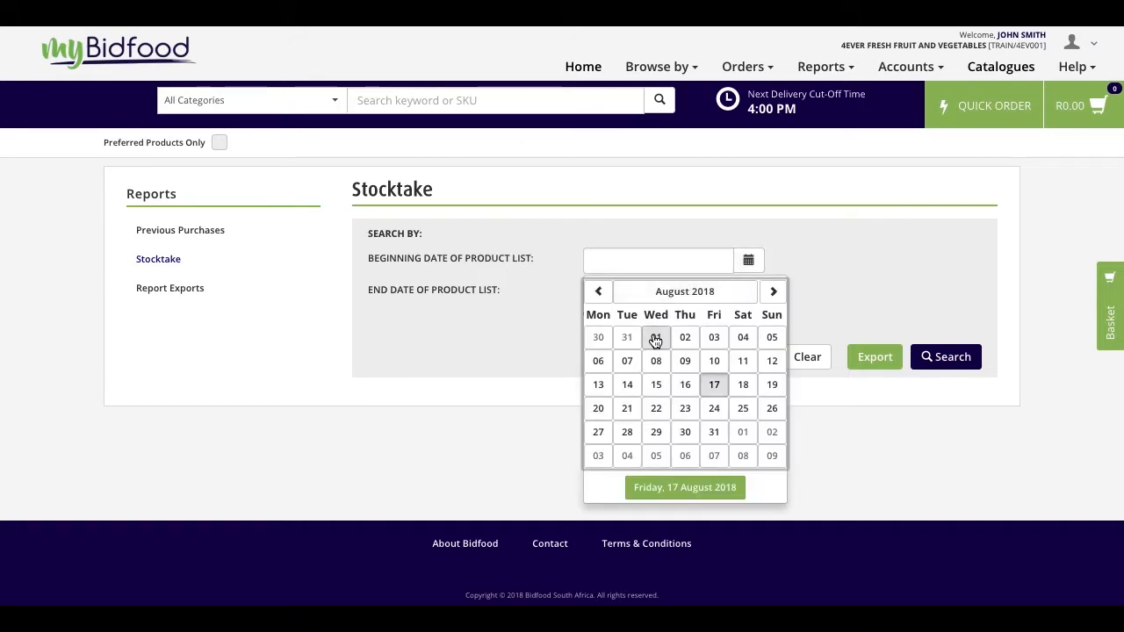
left_click(657, 337)
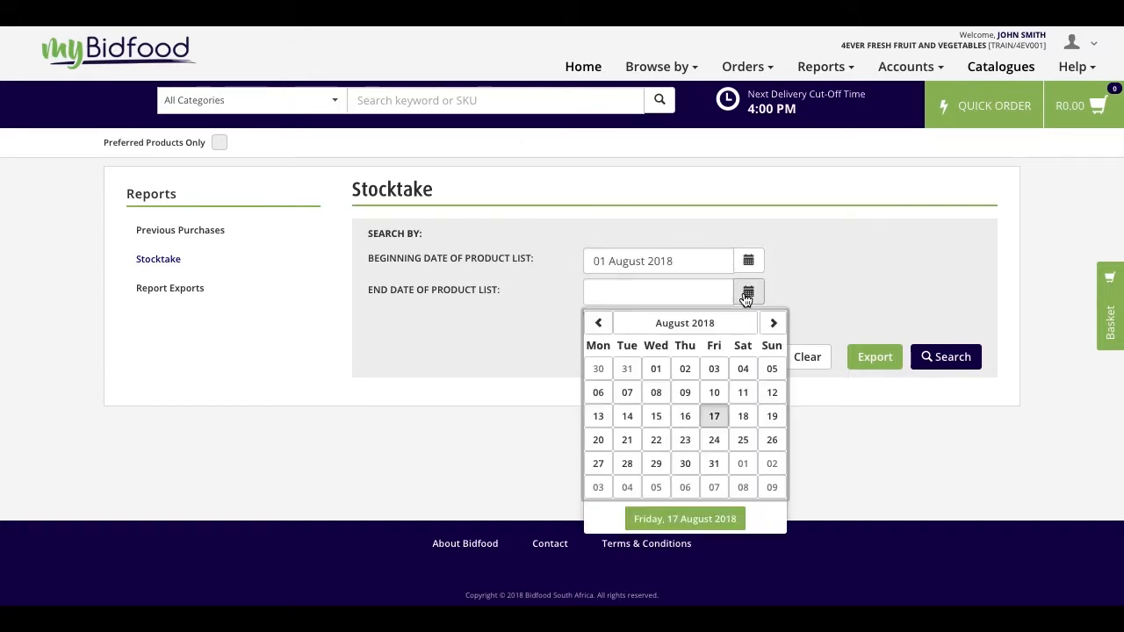
left_click(713, 414)
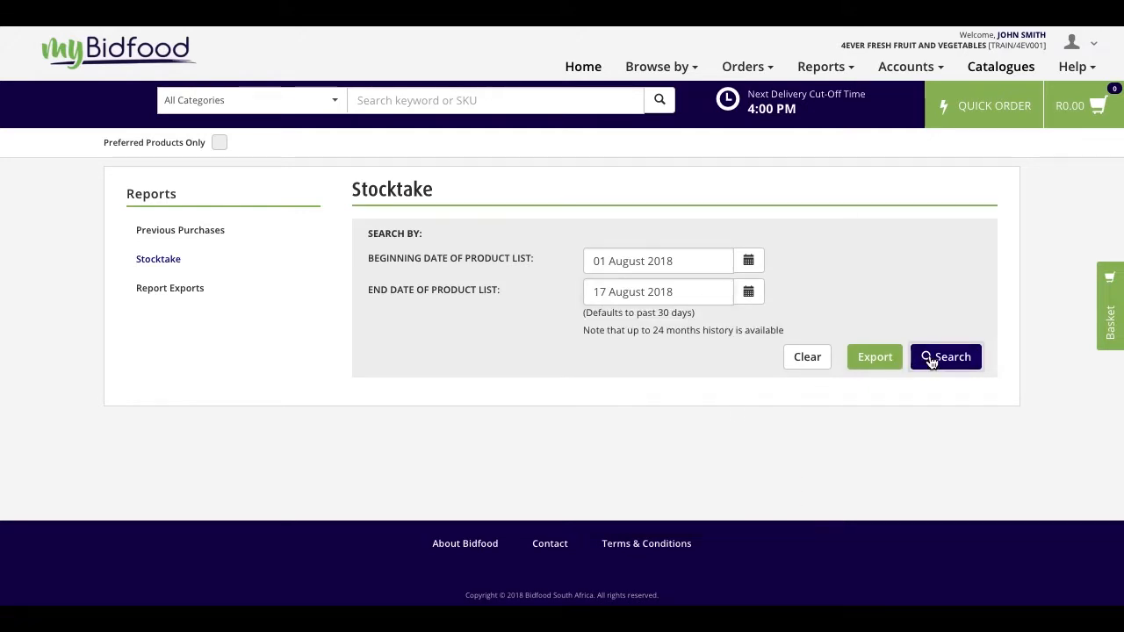
Step: Search the stocktake products for 01–17 August 2018 and review the results table
left_click(945, 356)
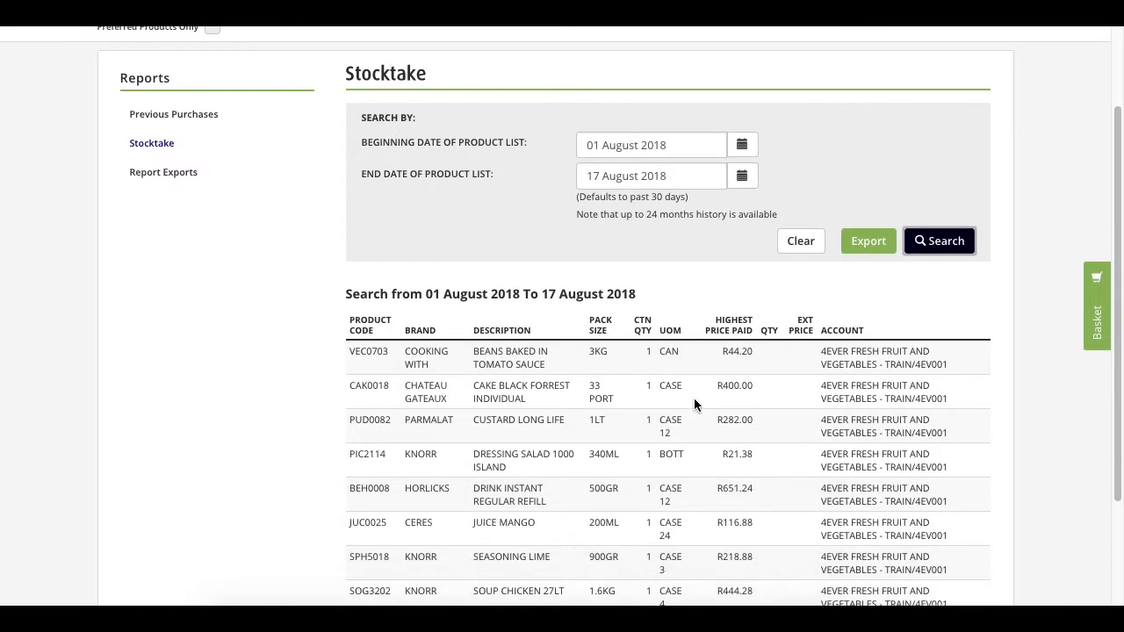
scroll("down", 3)
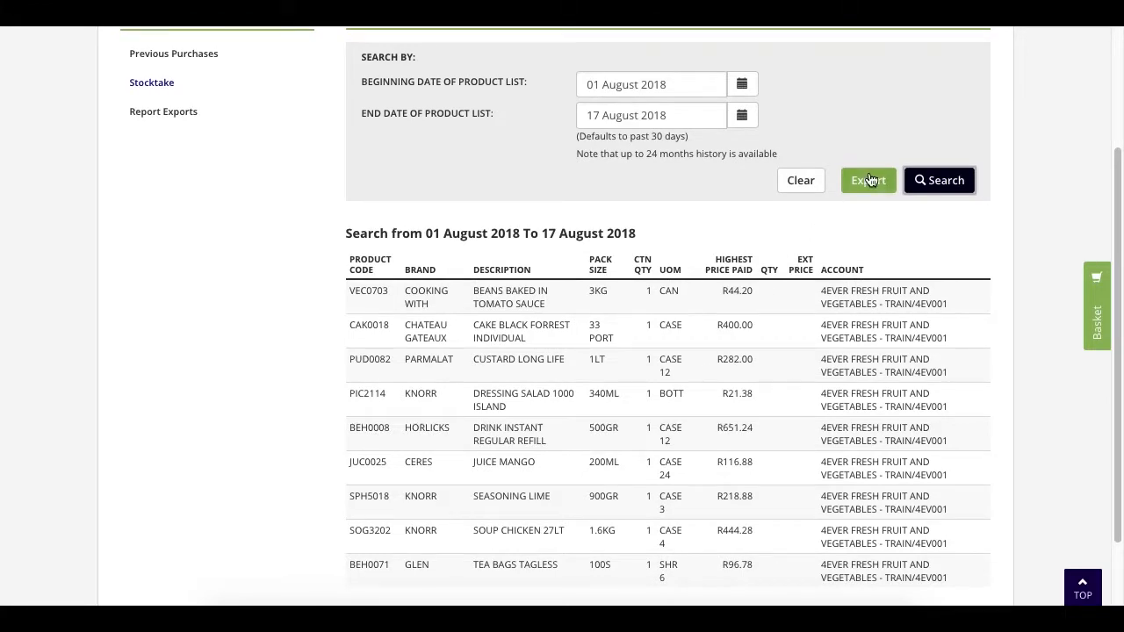
mouse_move(871, 186)
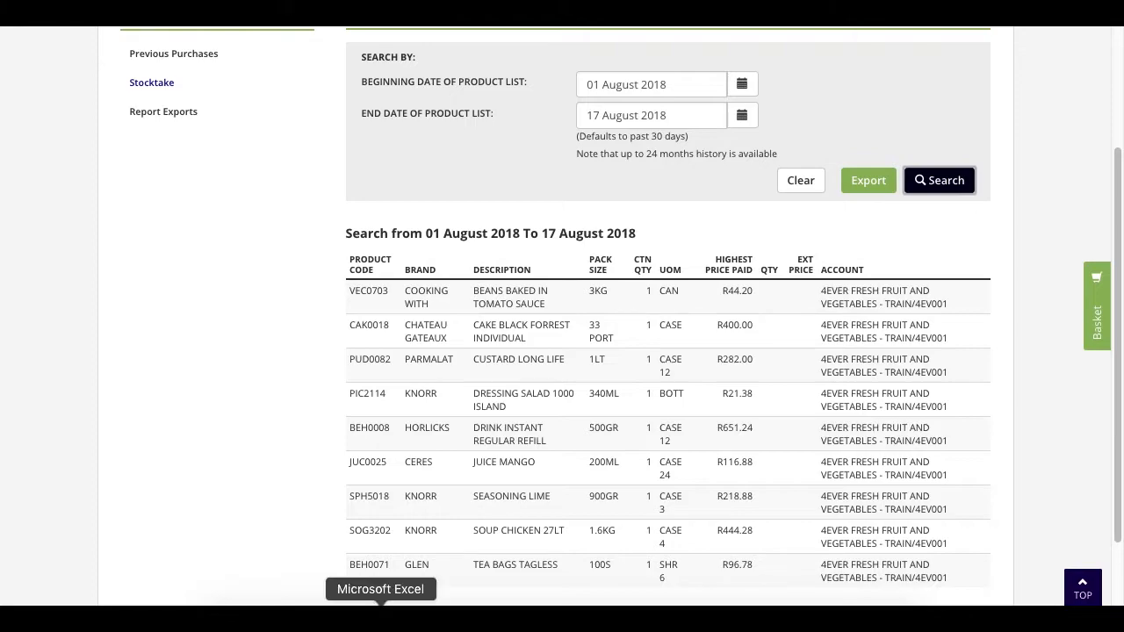
Step: Bring up the exported Stocktake History Report spreadsheet in Excel
left_click(867, 179)
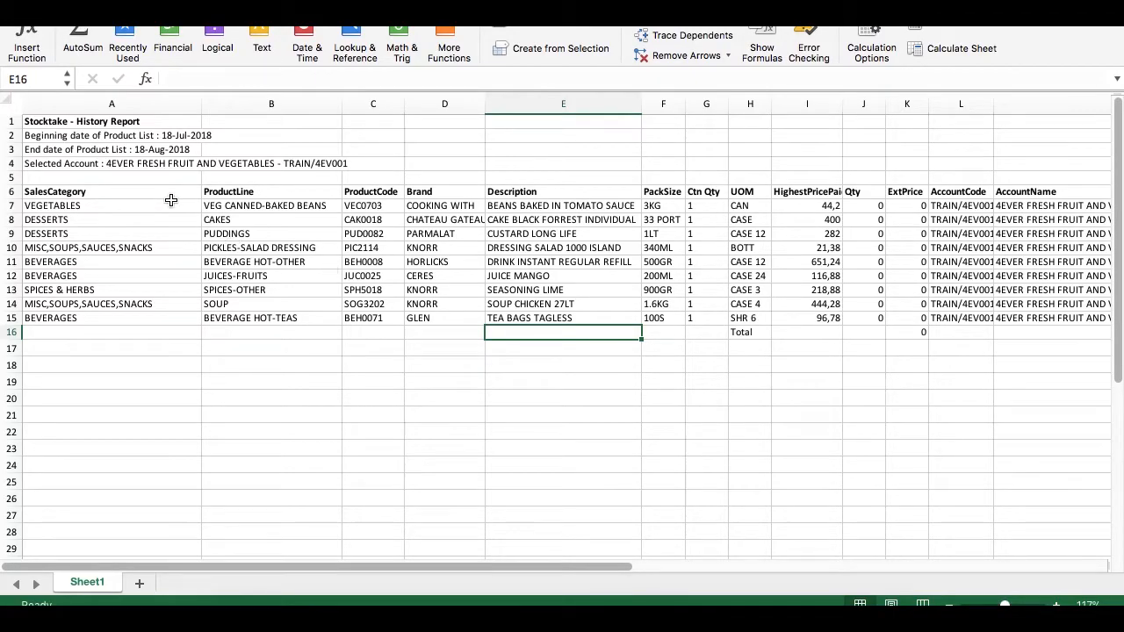
mouse_move(375, 321)
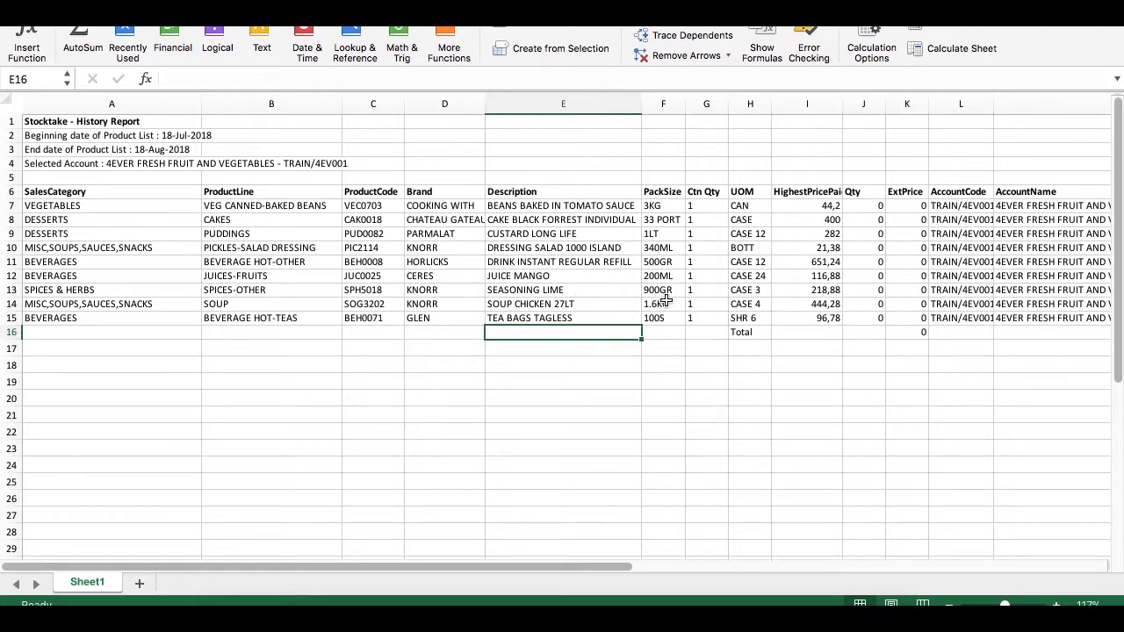
mouse_move(860, 203)
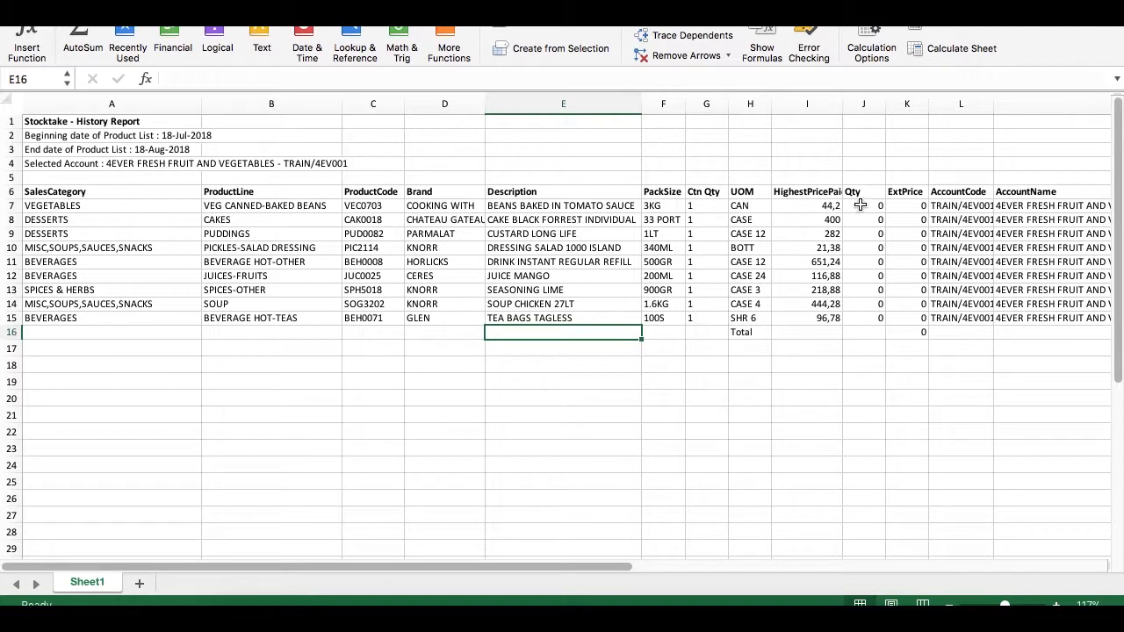